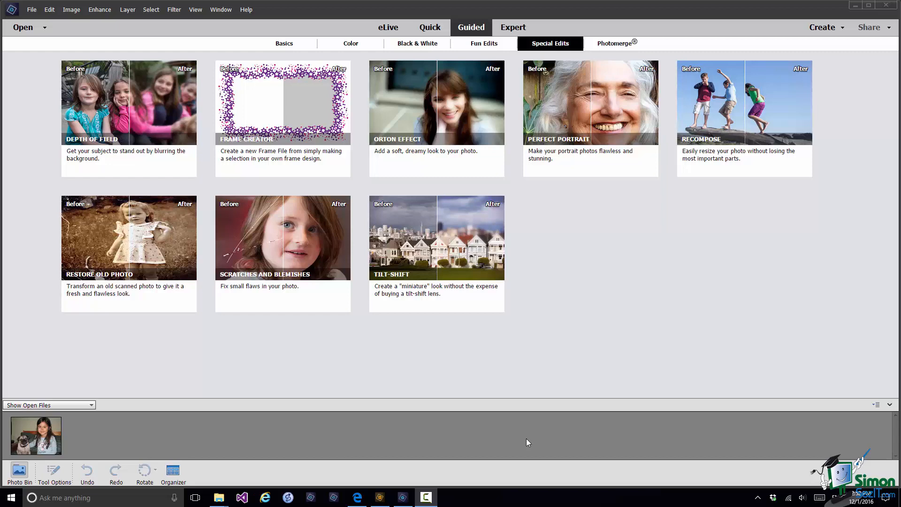
Step: Start the Scratches and Blemishes guided edit from Special Edits on the girl-and-pug photo
{"action": "left_click", "coordinate": [282, 238]}
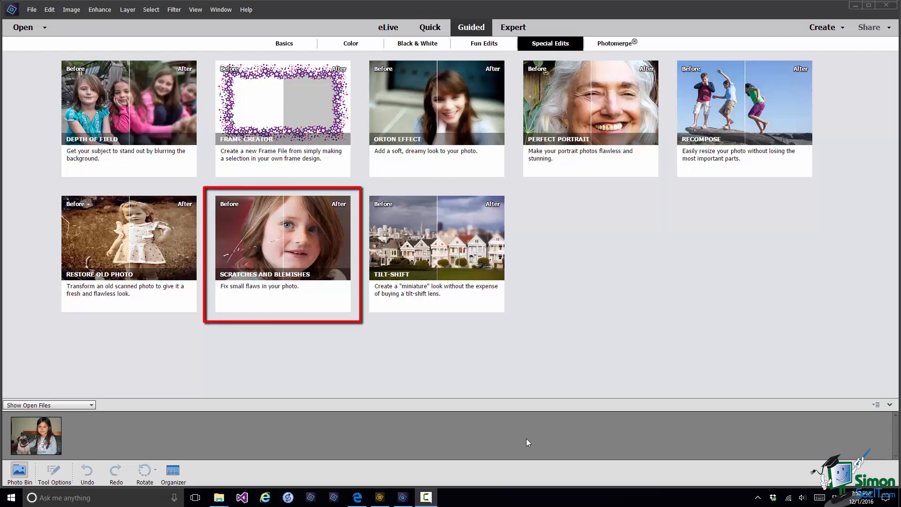
{"action": "left_click", "coordinate": [282, 238]}
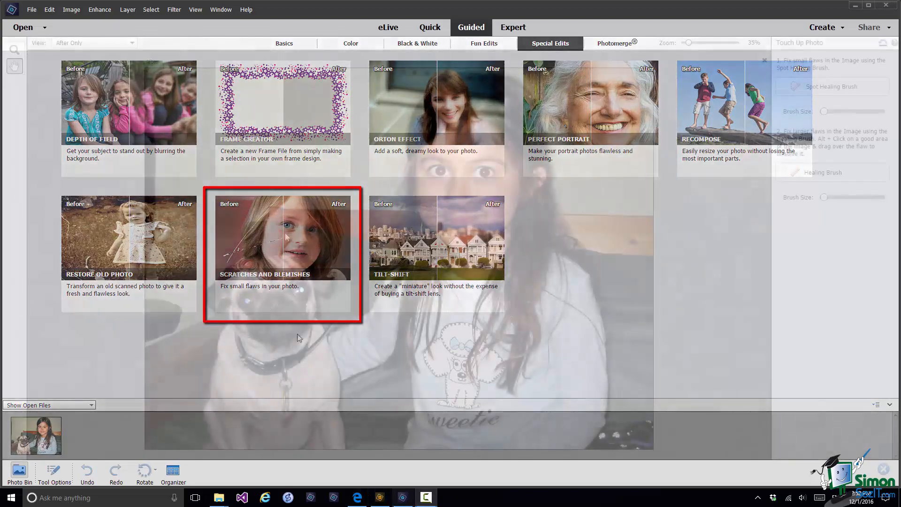
{"action": "left_click", "coordinate": [283, 238]}
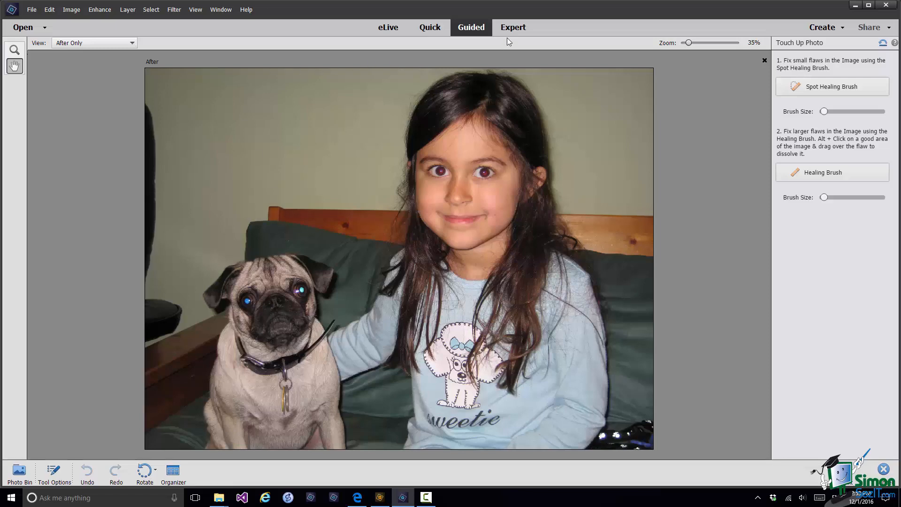
Step: Leave the guided session for Expert mode and zoom to 200% on the pug's face
{"action": "left_click", "coordinate": [513, 27]}
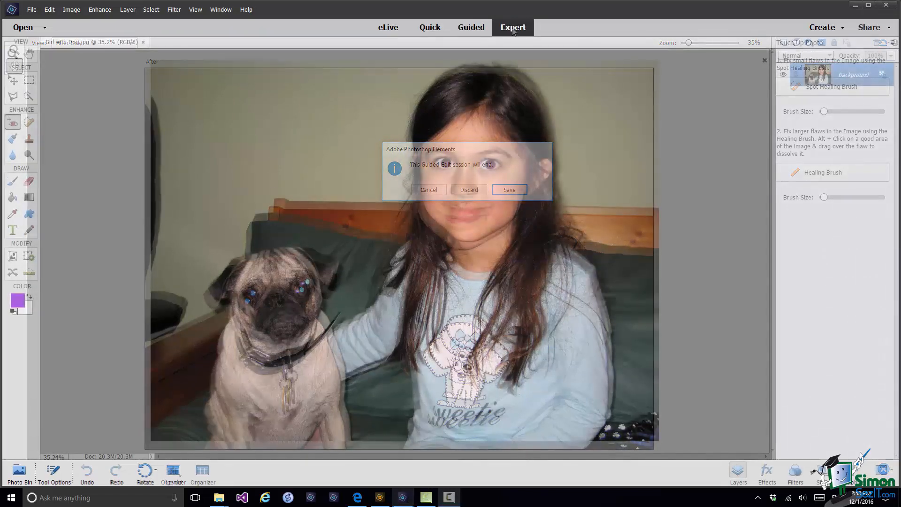
{"action": "left_click", "coordinate": [467, 189]}
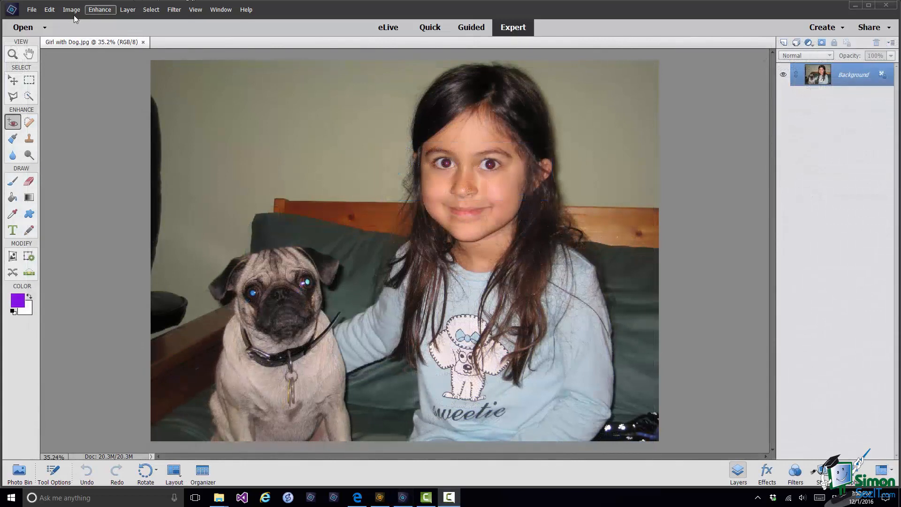
{"action": "mouse_move", "coordinate": [12, 54]}
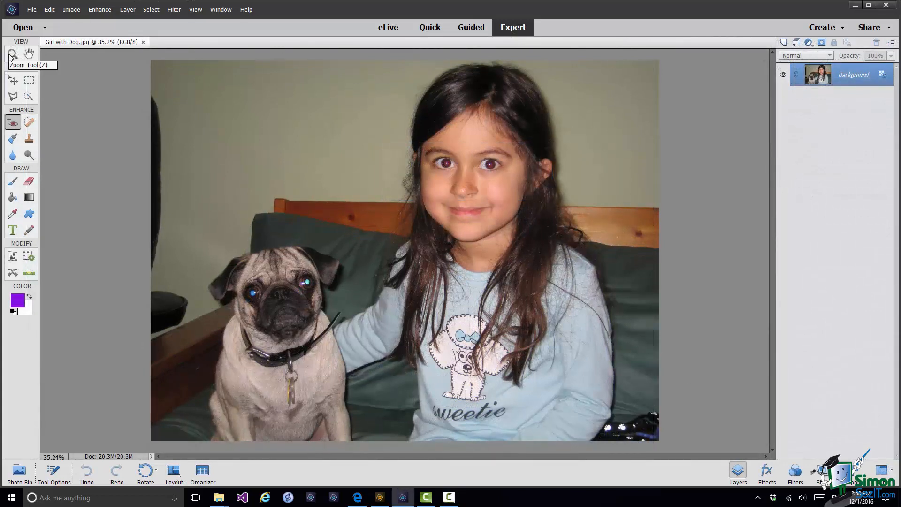
{"action": "left_click", "coordinate": [12, 53]}
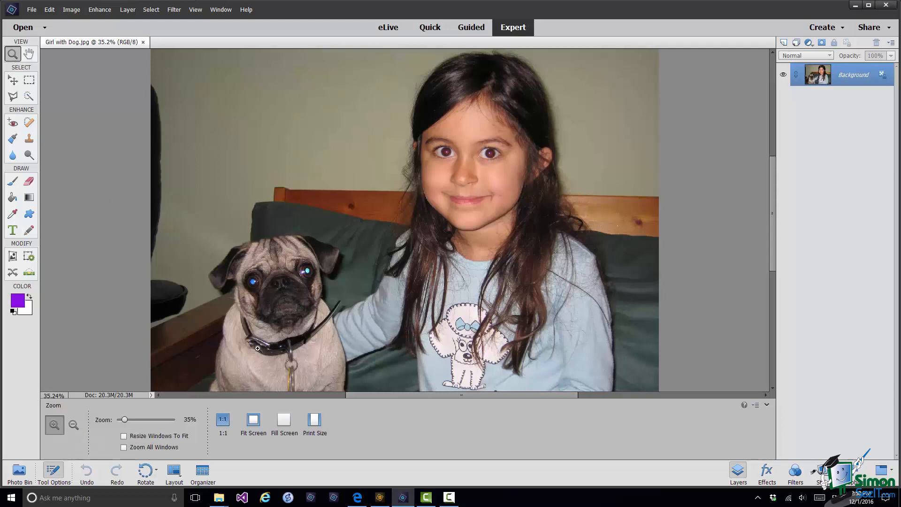
{"action": "left_click", "coordinate": [54, 426]}
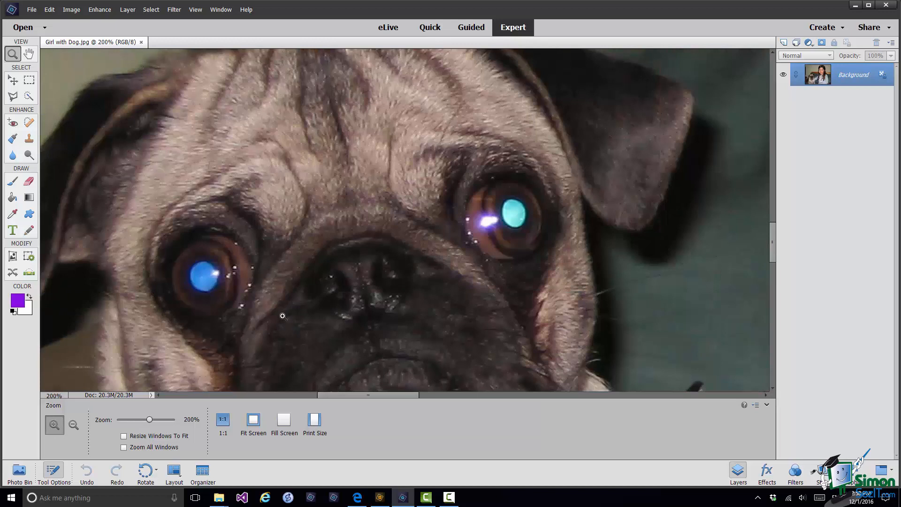
{"action": "mouse_move", "coordinate": [261, 288]}
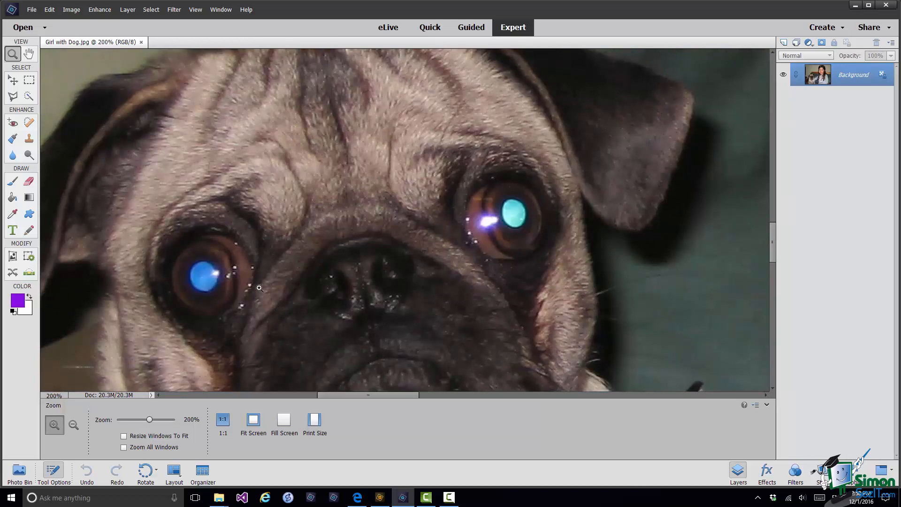
{"action": "mouse_move", "coordinate": [63, 119]}
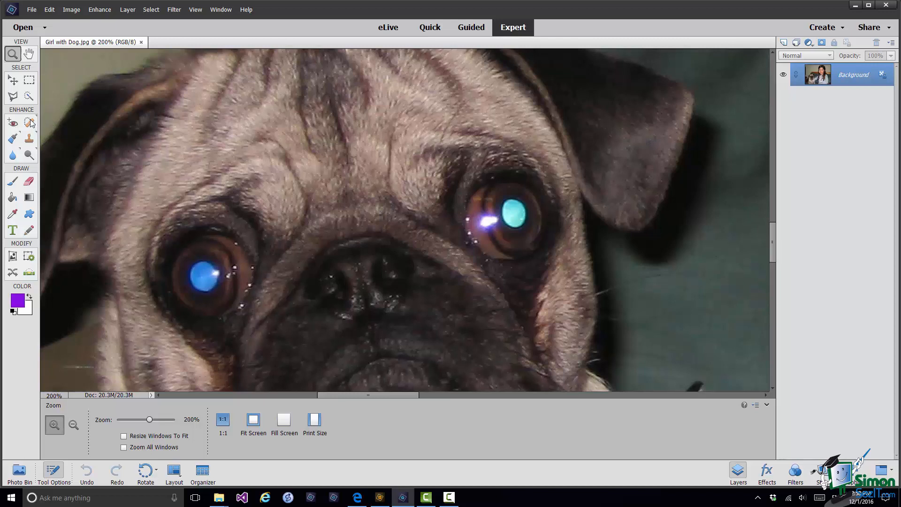
Step: Activate the Spot Healing Brush at Proximity Match, 73 px, on the magnified pug's eyes
{"action": "left_click", "coordinate": [29, 123]}
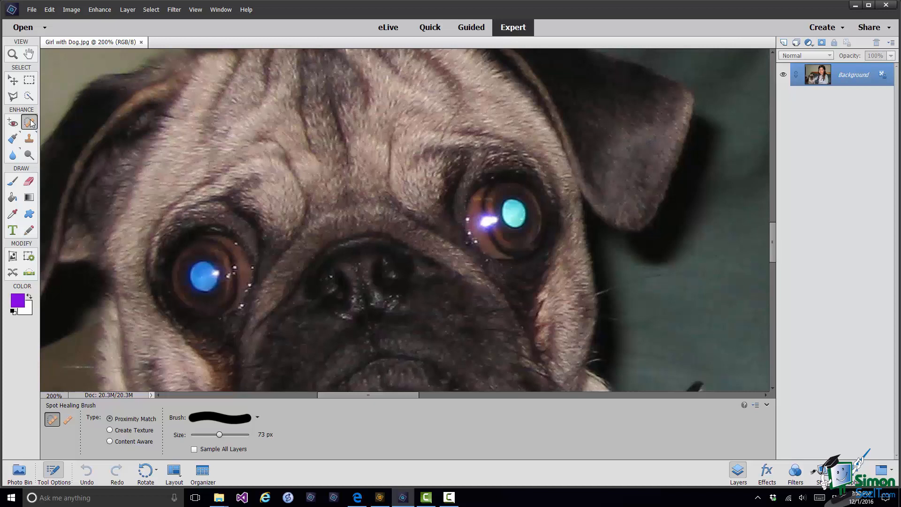
{"action": "mouse_move", "coordinate": [165, 224]}
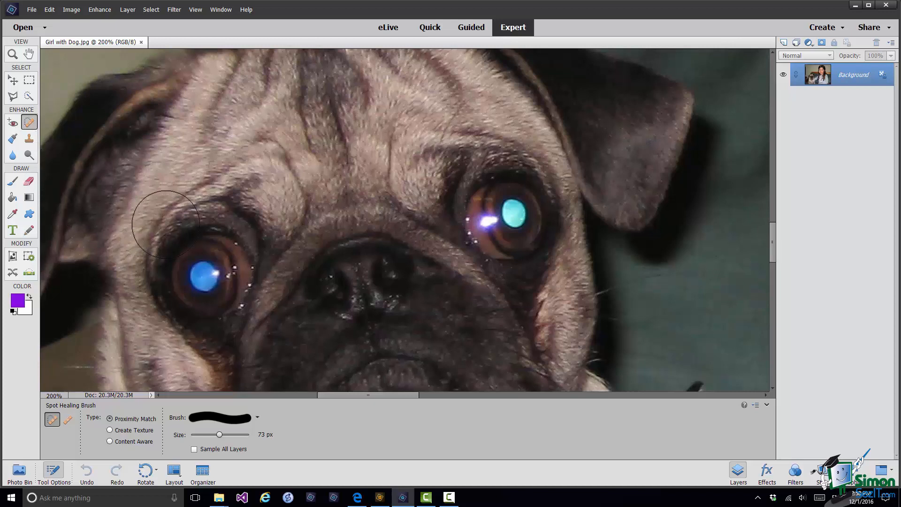
{"action": "mouse_move", "coordinate": [235, 240]}
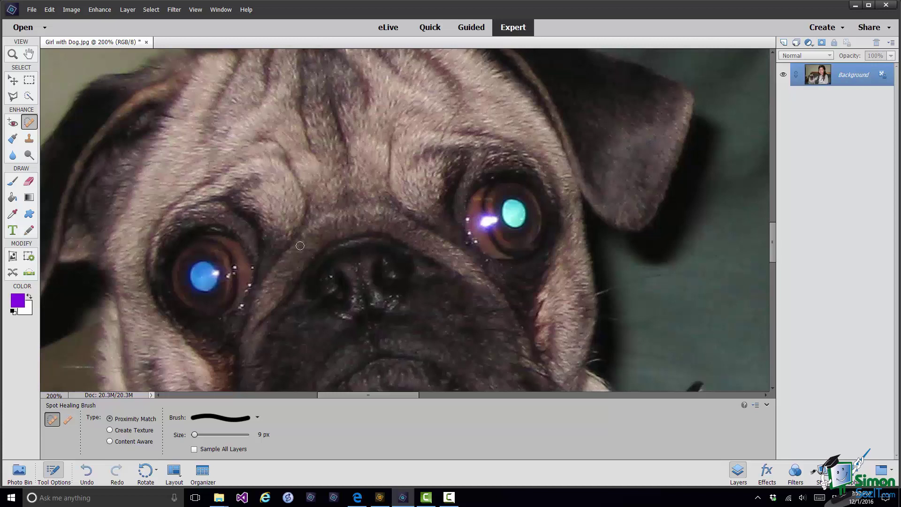
{"action": "mouse_move", "coordinate": [251, 286]}
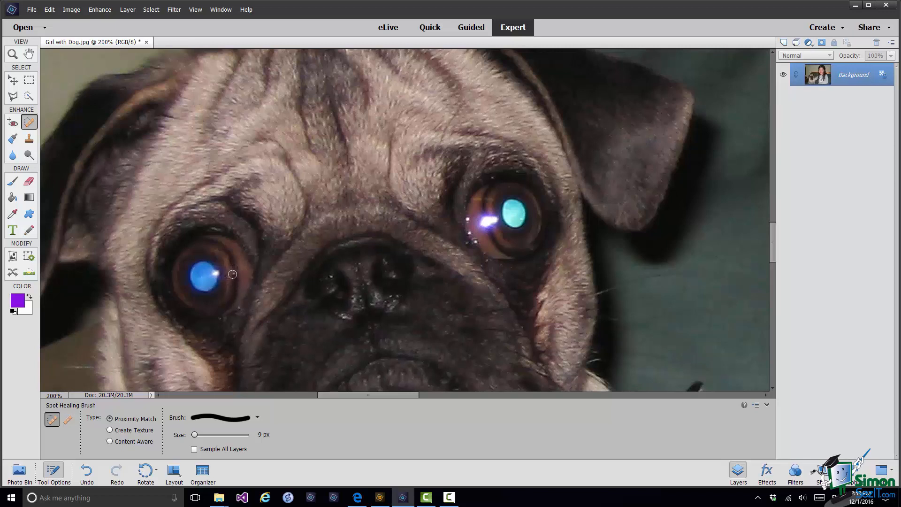
{"action": "mouse_move", "coordinate": [330, 347]}
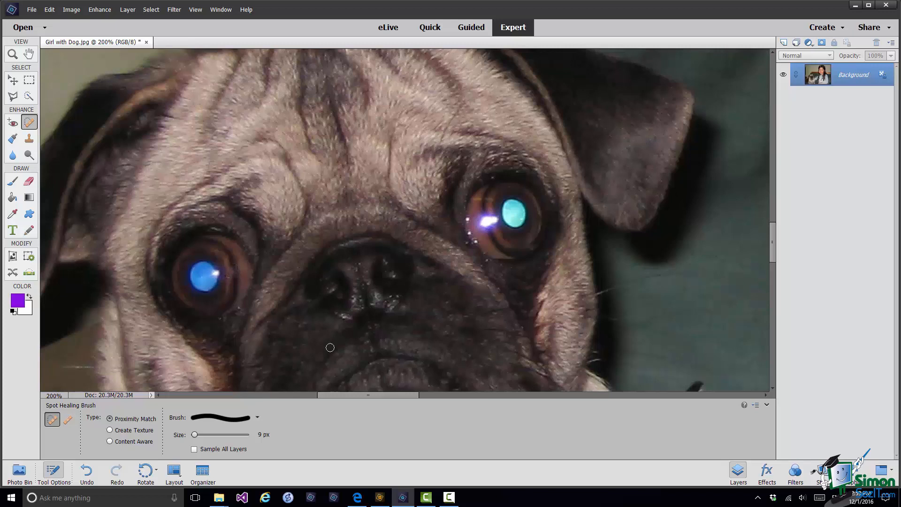
{"action": "mouse_move", "coordinate": [315, 402]}
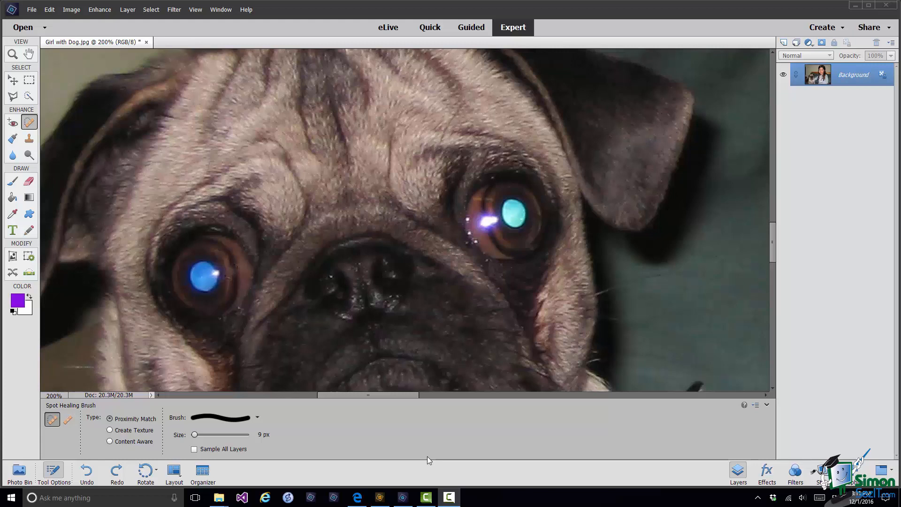
{"action": "mouse_move", "coordinate": [451, 488]}
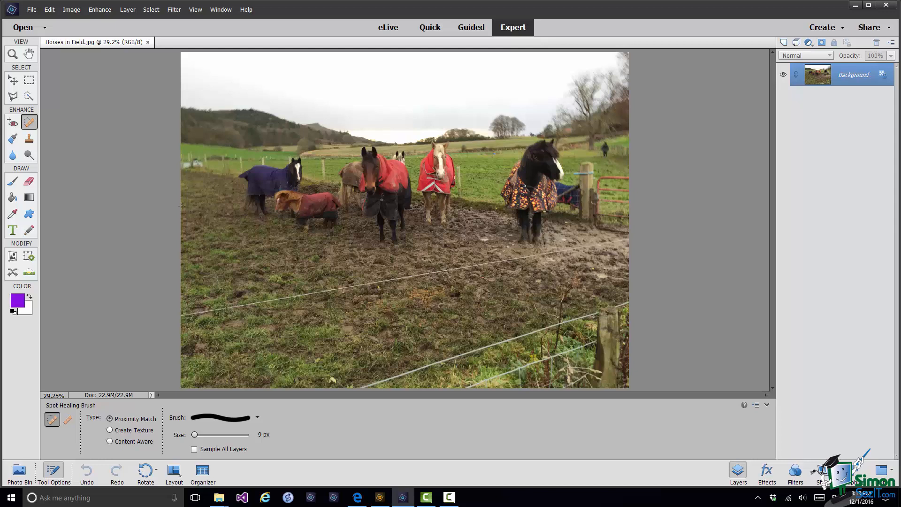
{"action": "mouse_move", "coordinate": [438, 430]}
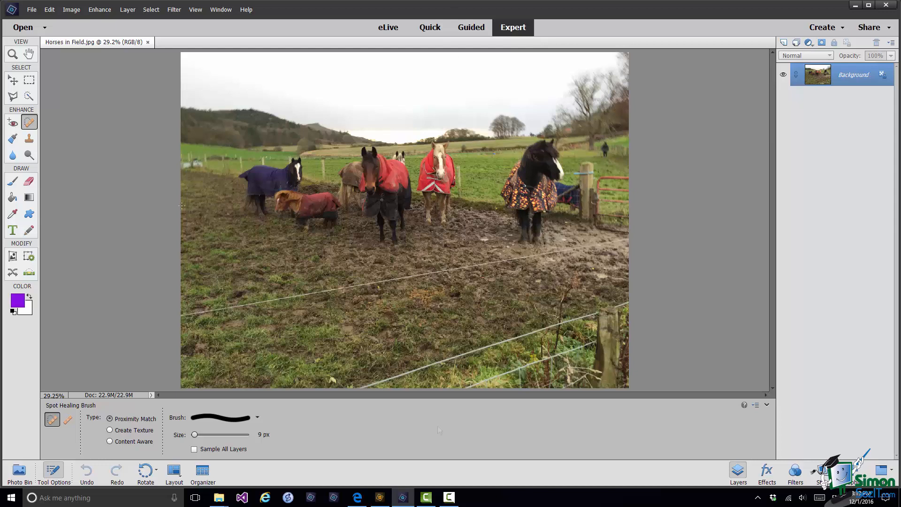
{"action": "mouse_move", "coordinate": [435, 473]}
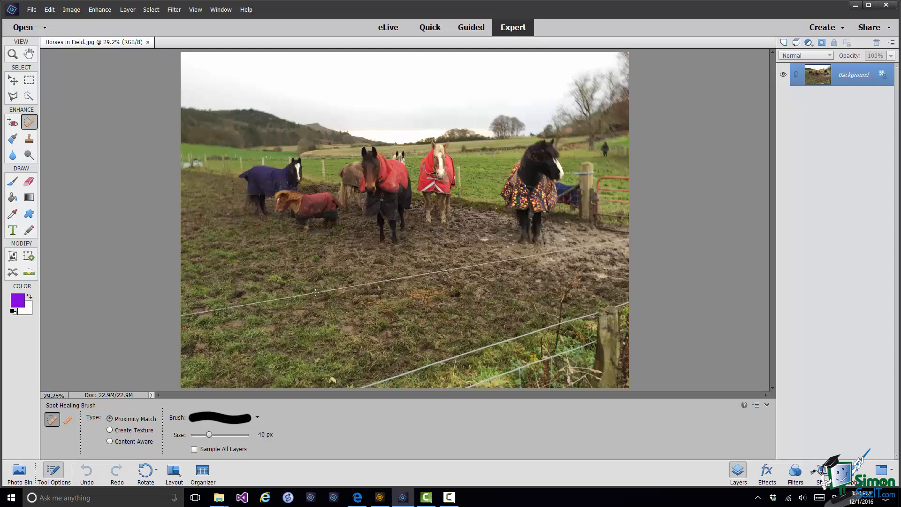
{"action": "mouse_move", "coordinate": [316, 292]}
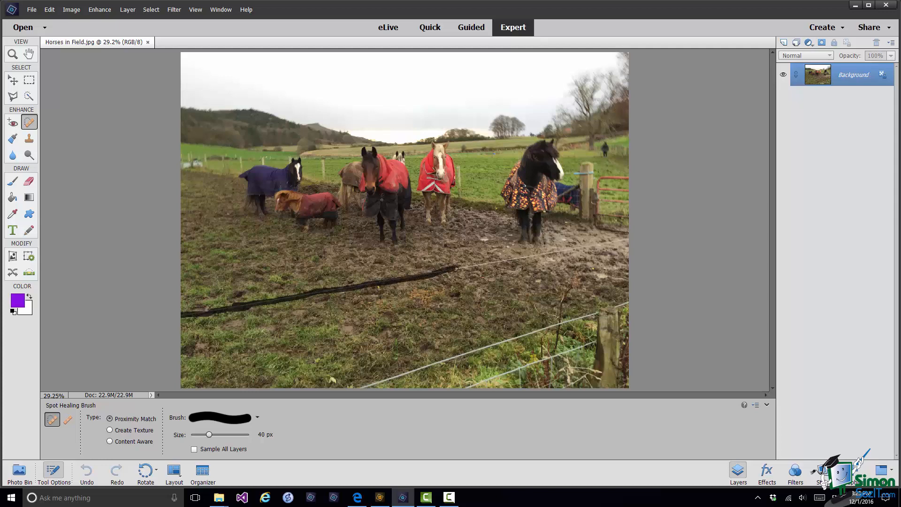
Step: Paint over the long fence wire across the field with the 40 px Proximity Match spot healer
{"action": "left_click", "coordinate": [516, 259]}
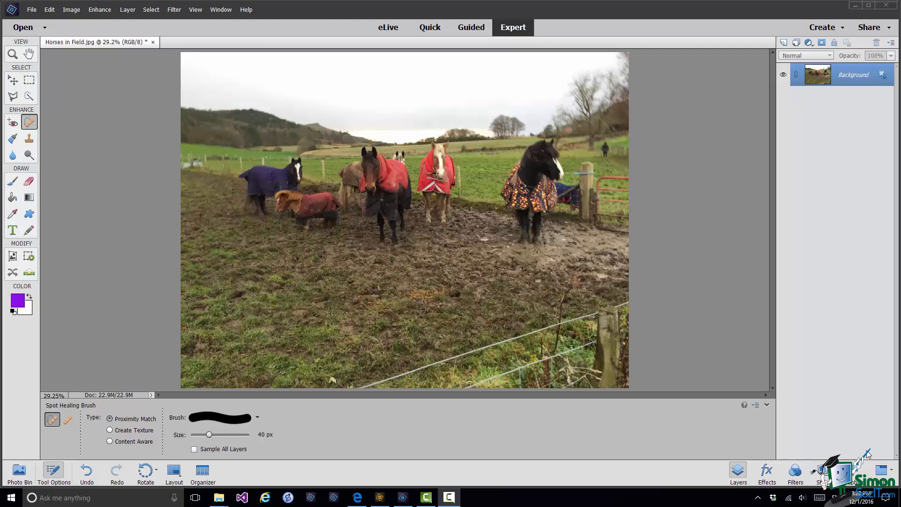
{"action": "mouse_move", "coordinate": [502, 444]}
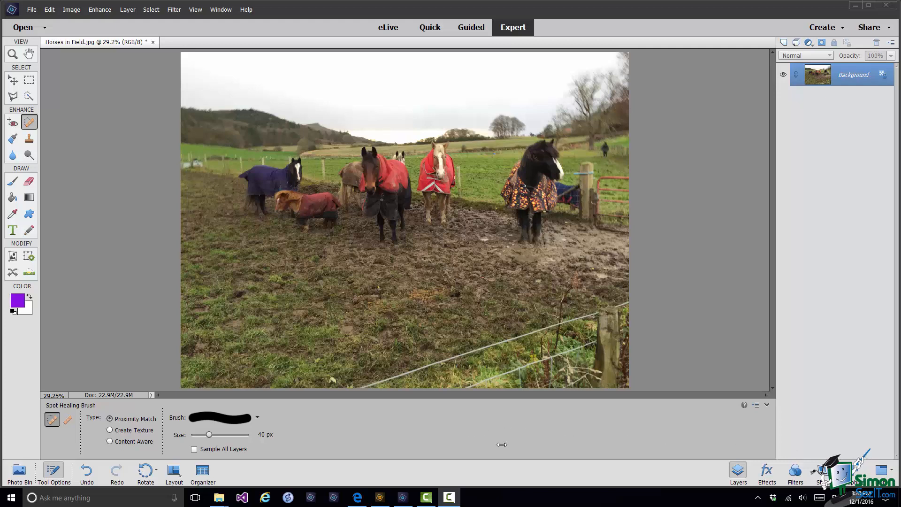
{"action": "mouse_move", "coordinate": [475, 446]}
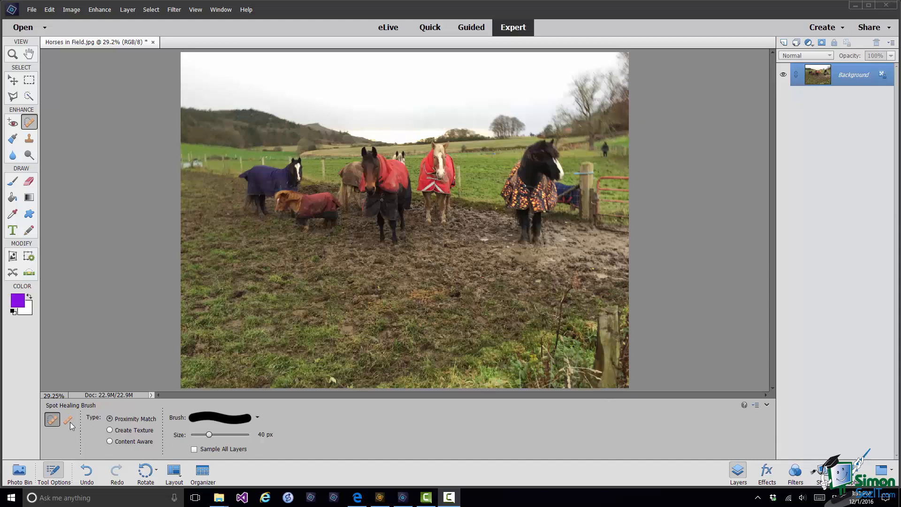
Step: Choose the regular Healing Brush in Tool Options to heal from a sampled source
{"action": "left_click", "coordinate": [67, 420]}
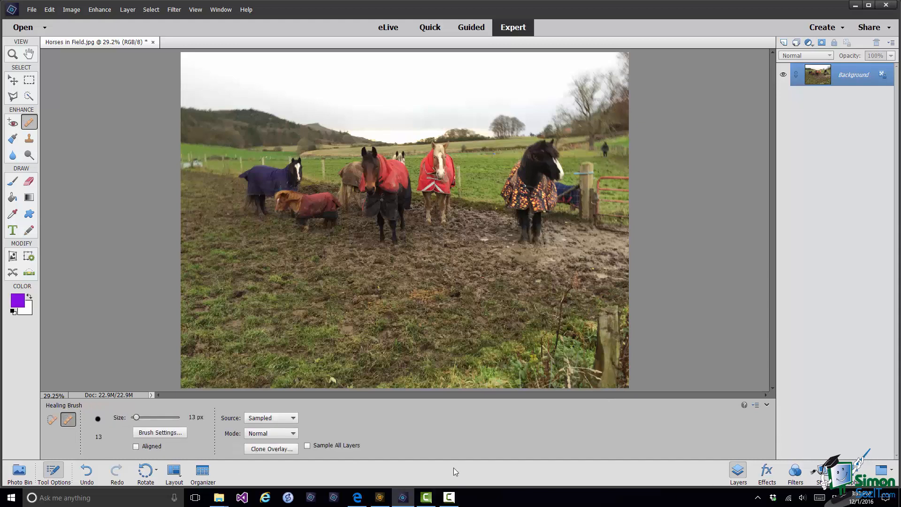
{"action": "mouse_move", "coordinate": [459, 456]}
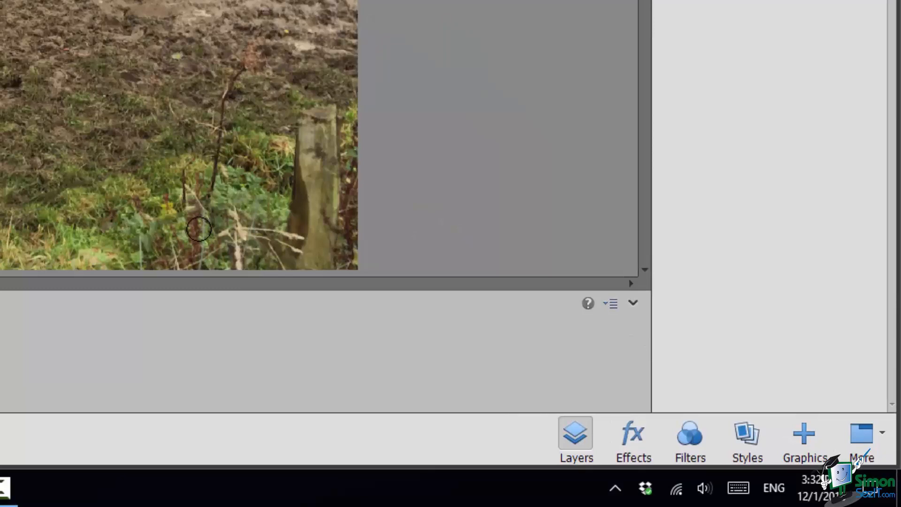
{"action": "mouse_move", "coordinate": [199, 229]}
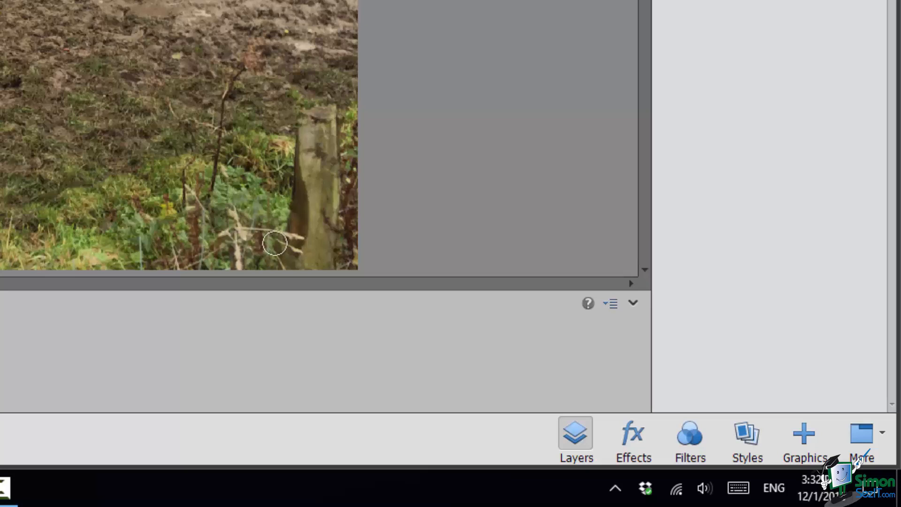
{"action": "mouse_move", "coordinate": [311, 249]}
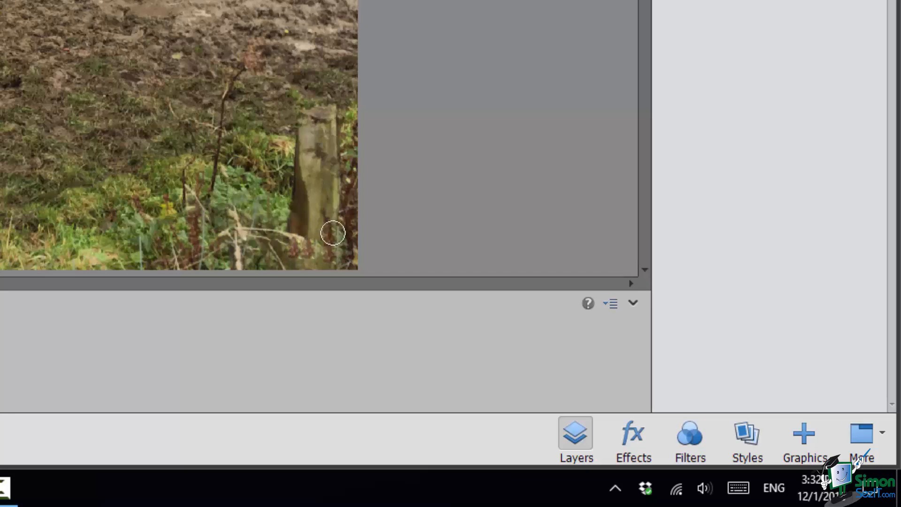
{"action": "mouse_move", "coordinate": [306, 224]}
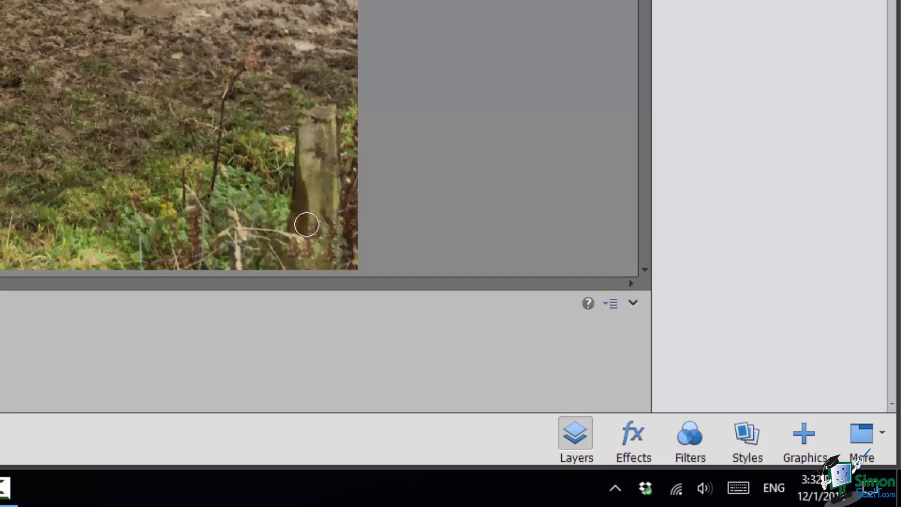
{"action": "mouse_move", "coordinate": [329, 199]}
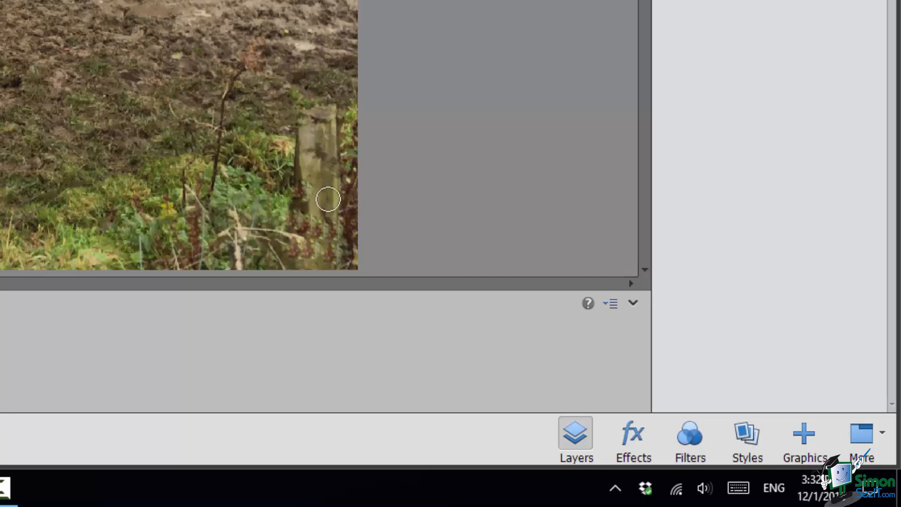
{"action": "mouse_move", "coordinate": [315, 175]}
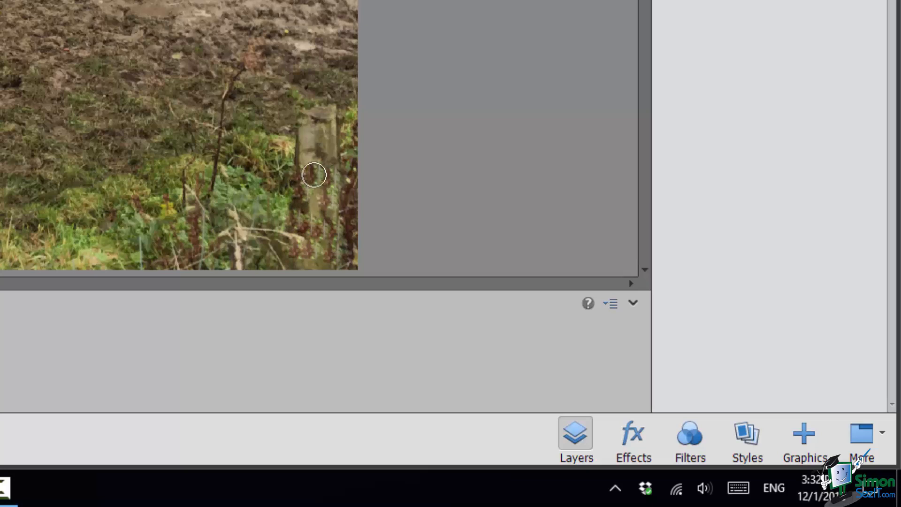
{"action": "mouse_move", "coordinate": [308, 133]}
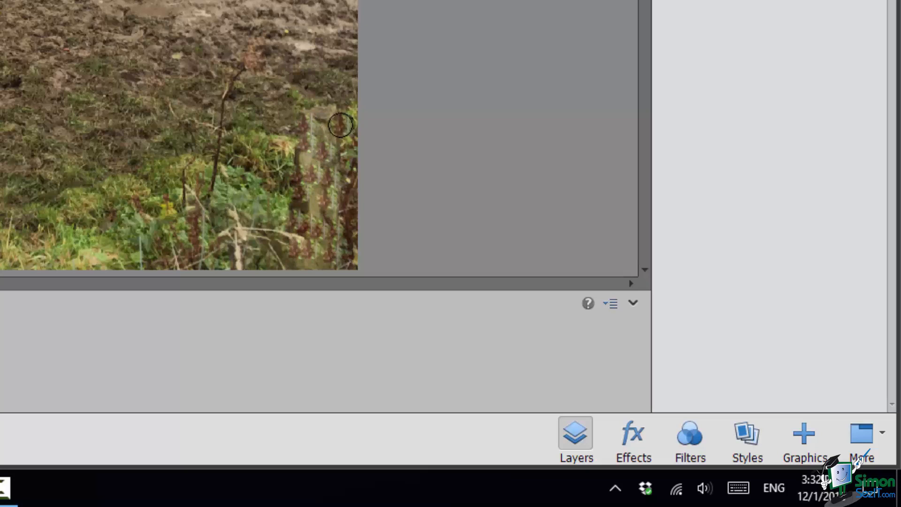
{"action": "mouse_move", "coordinate": [324, 395]}
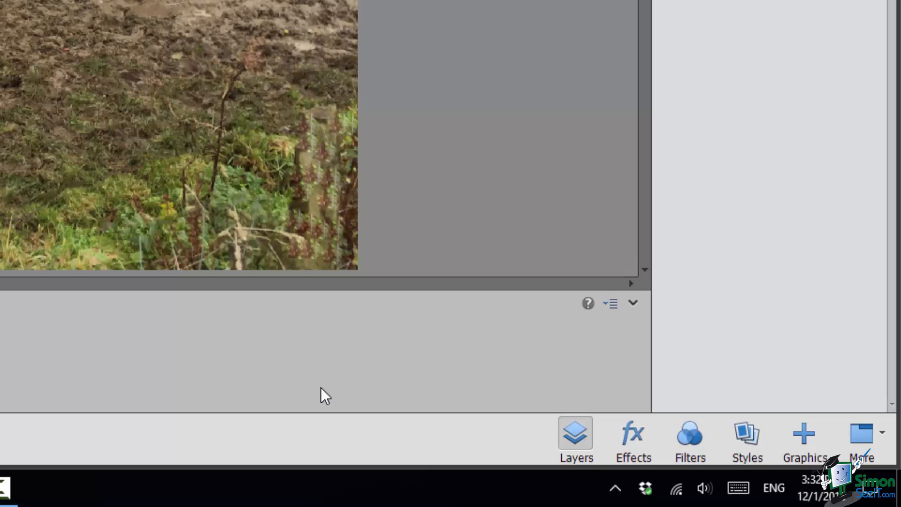
{"action": "mouse_move", "coordinate": [101, 240]}
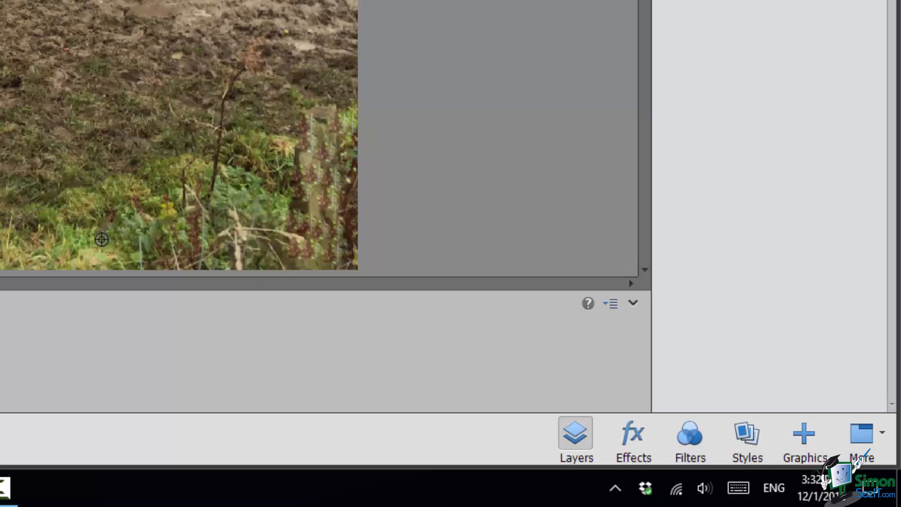
{"action": "mouse_move", "coordinate": [323, 143]}
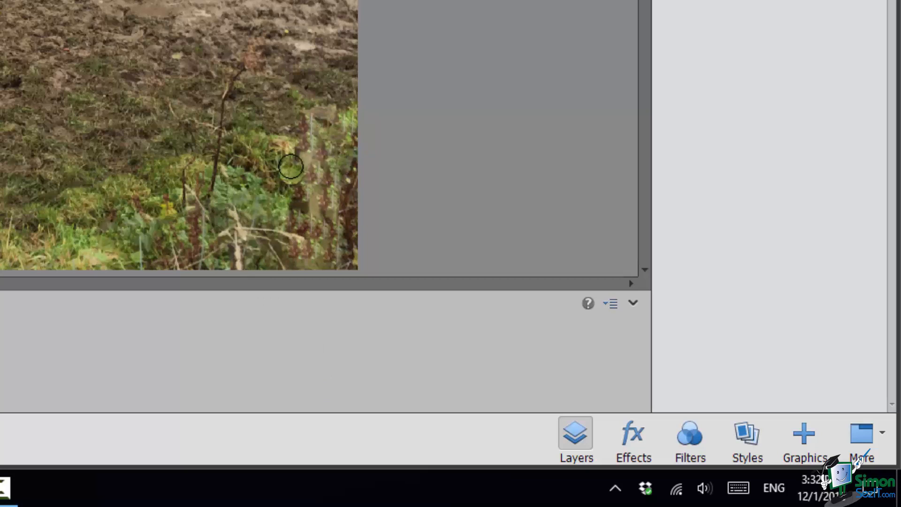
{"action": "mouse_move", "coordinate": [344, 129]}
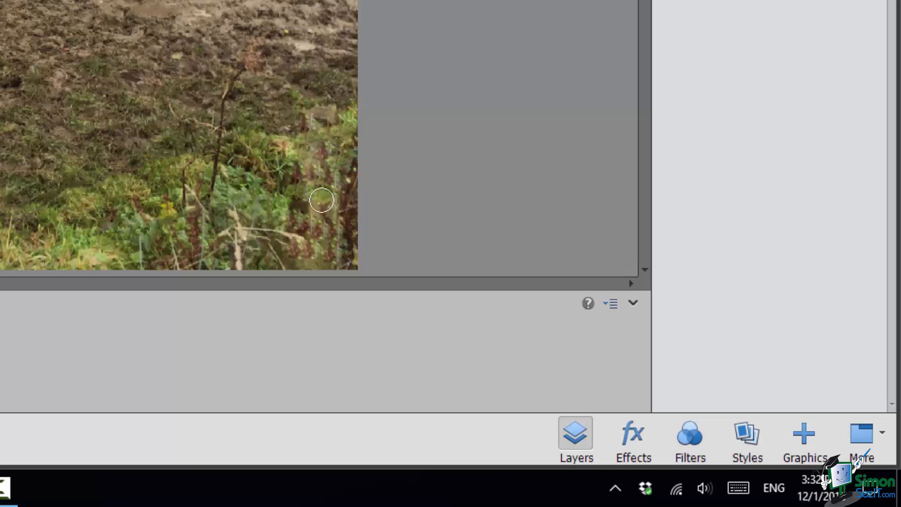
{"action": "mouse_move", "coordinate": [336, 256]}
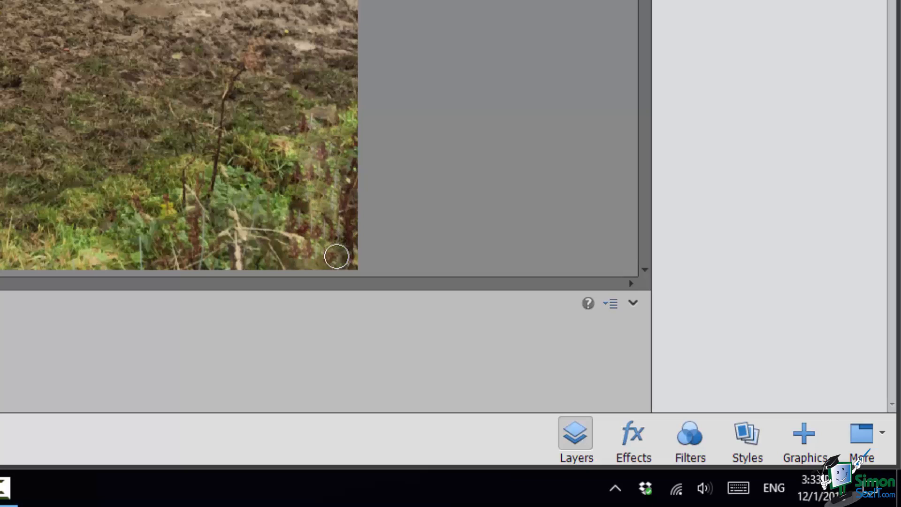
{"action": "mouse_move", "coordinate": [287, 192]}
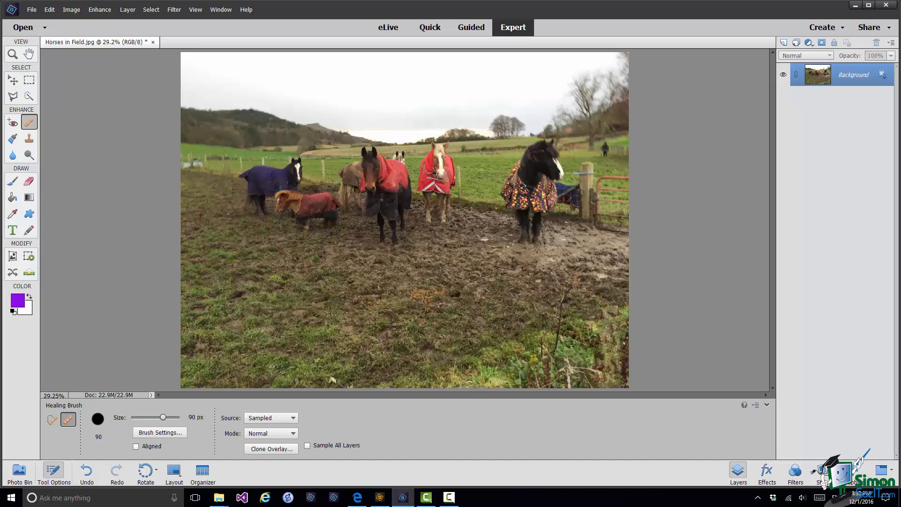
{"action": "mouse_move", "coordinate": [585, 471]}
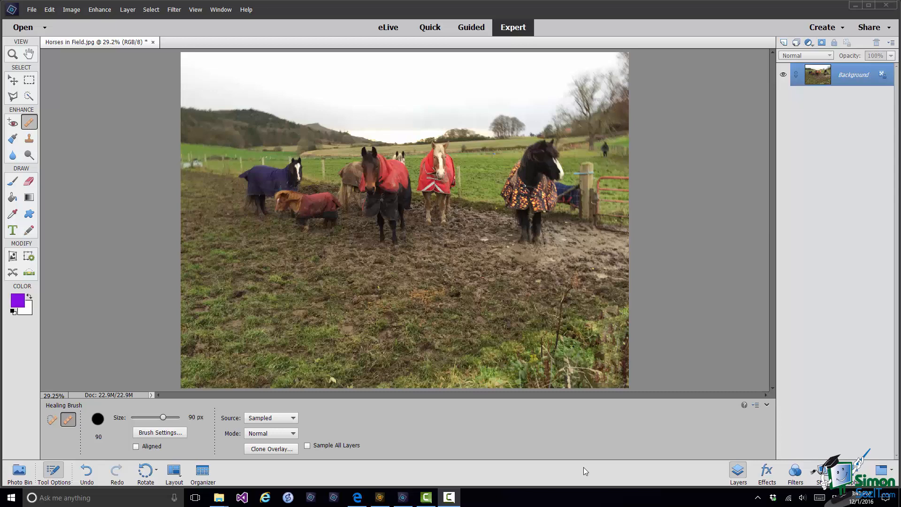